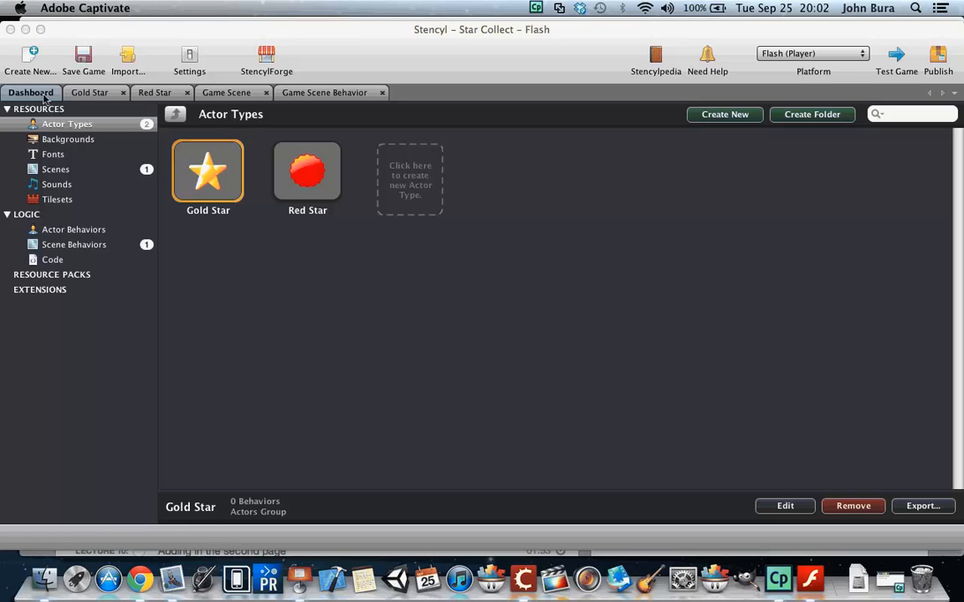
Open the empty Fonts resource list for the Star Collect game.
click(52, 154)
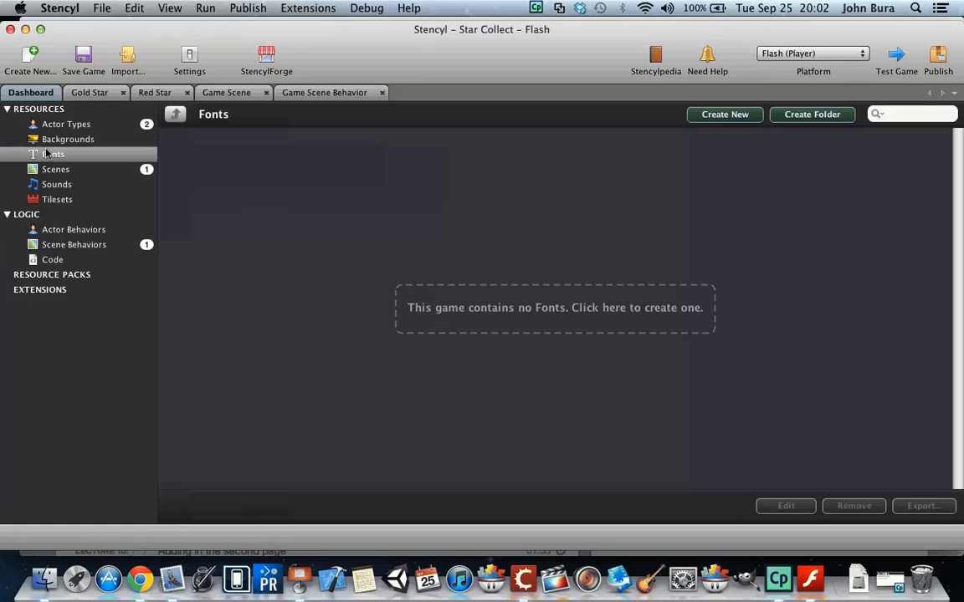
mouse_move(728, 111)
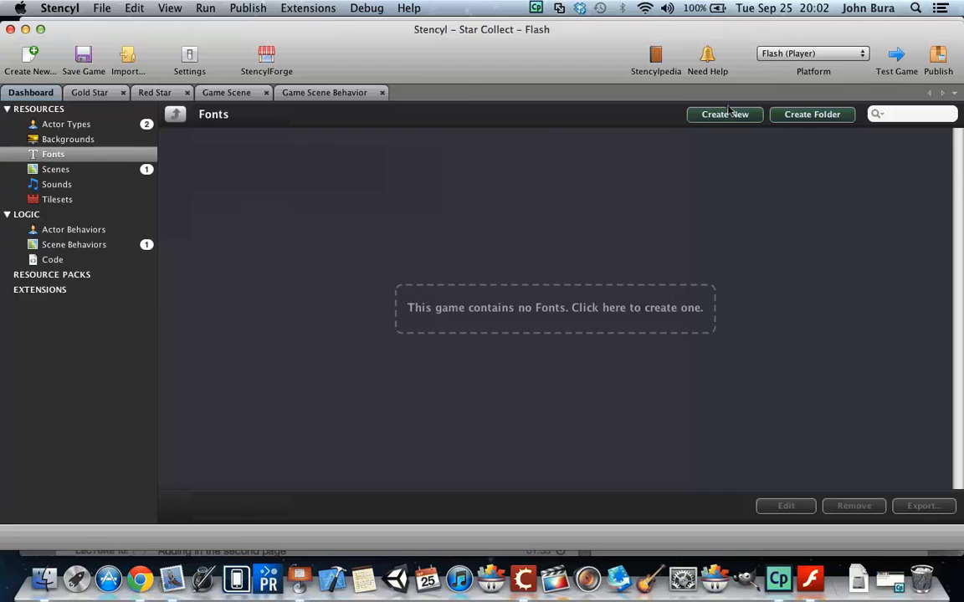
Create a new font resource called Game Font using the Typewriter typeface.
click(725, 114)
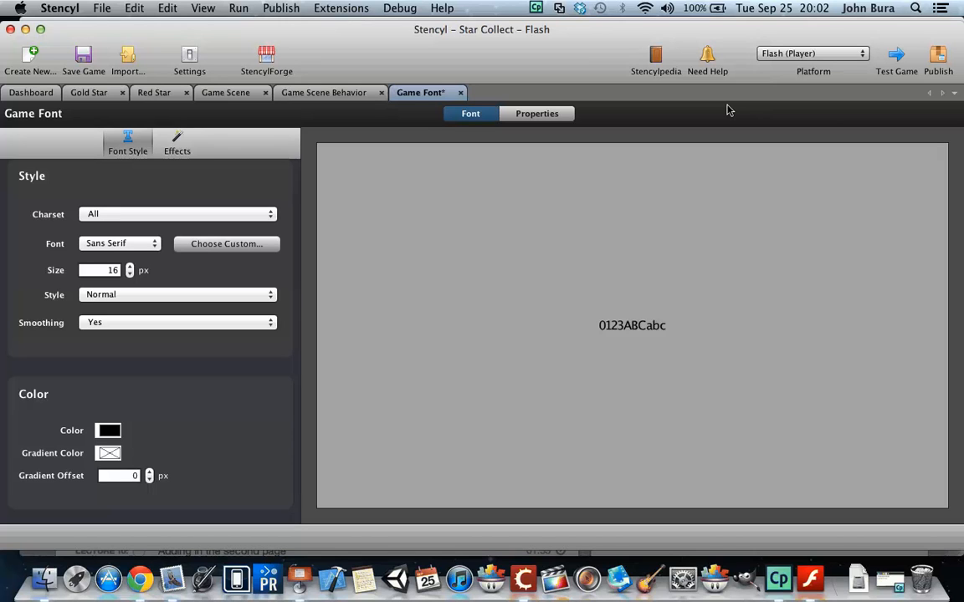
mouse_move(131, 223)
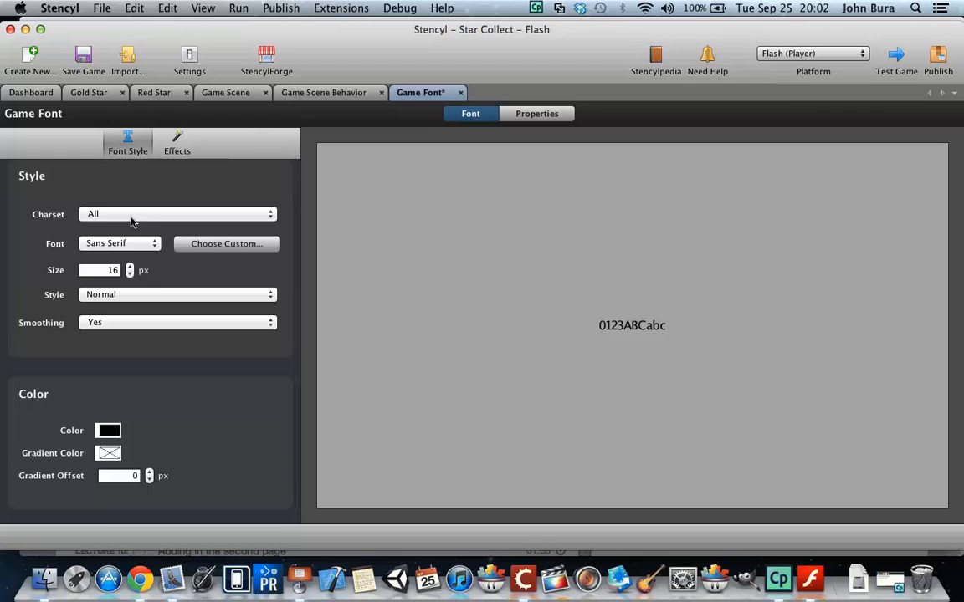
click(120, 244)
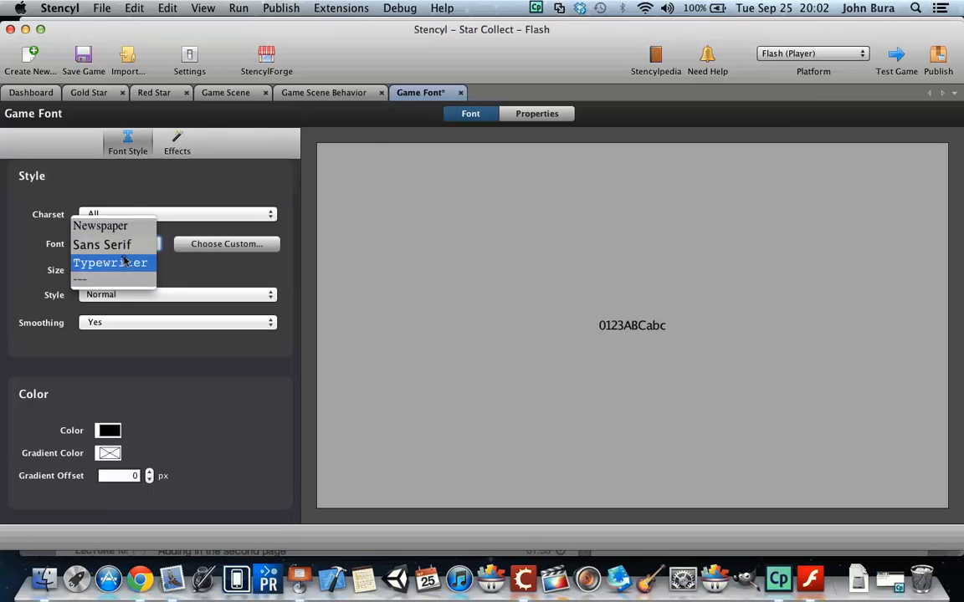
click(110, 263)
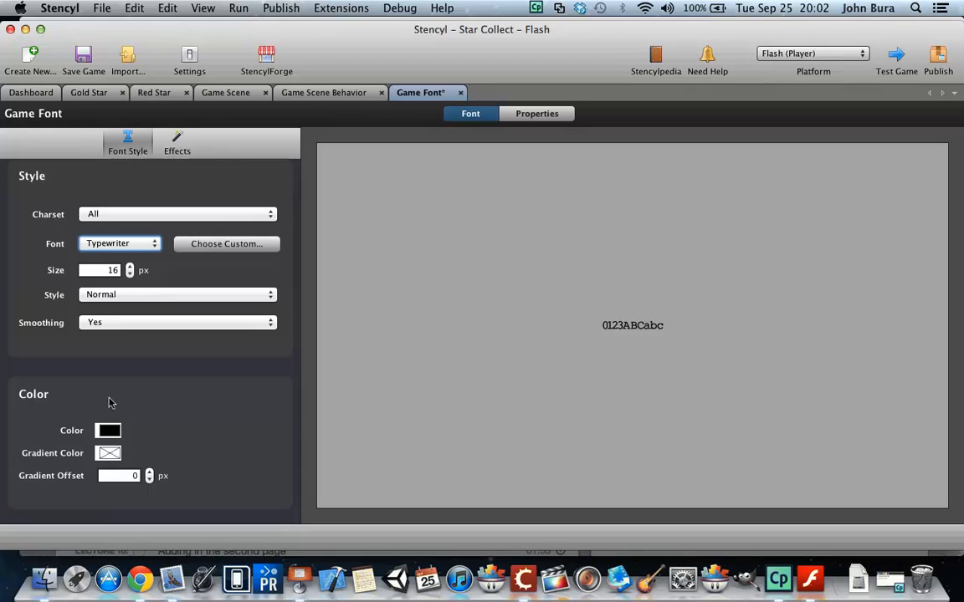
Give Game Font a light gray color and raise its size to 36 px.
click(107, 430)
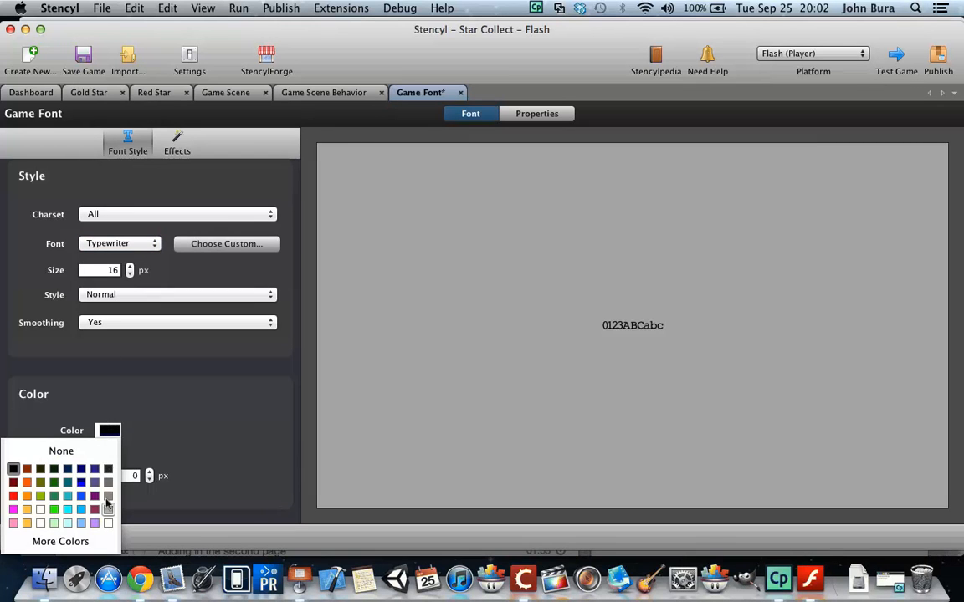
click(108, 508)
text(34)
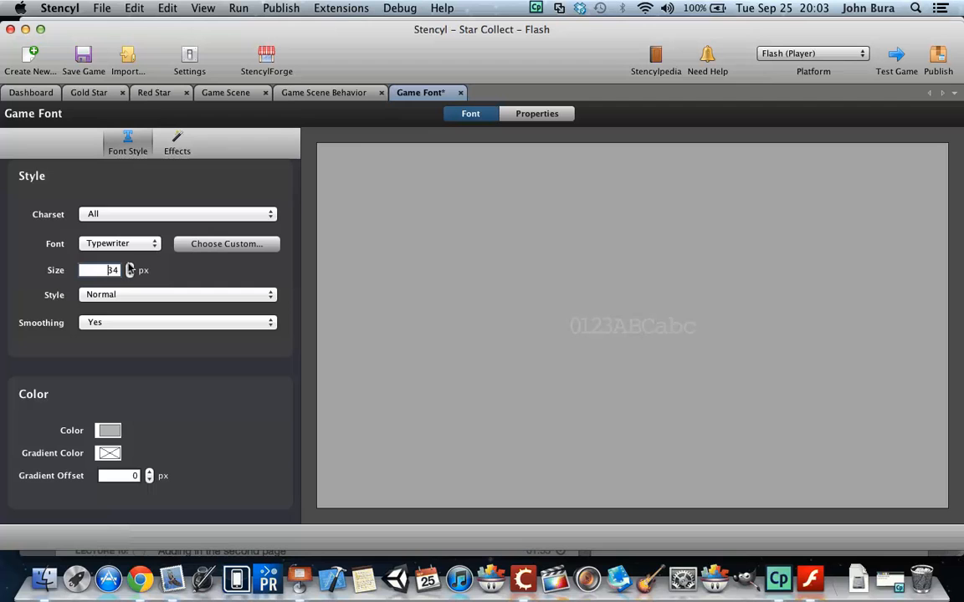
click(130, 266)
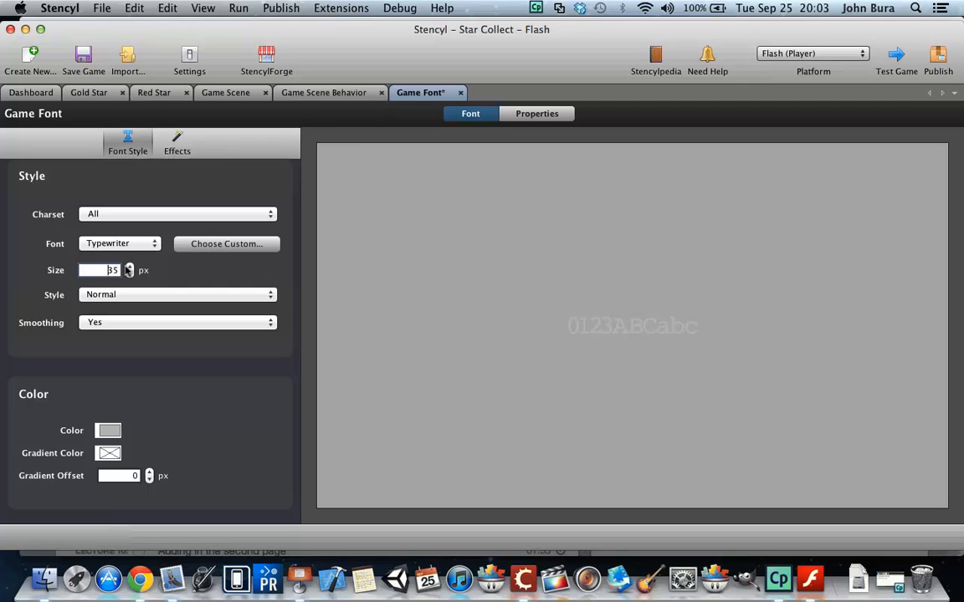
click(129, 273)
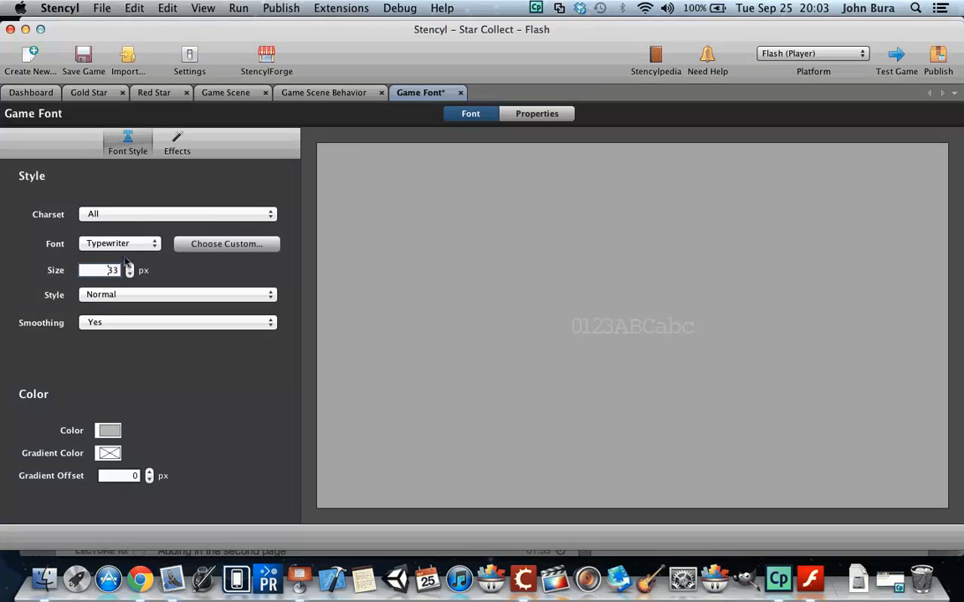
click(129, 266)
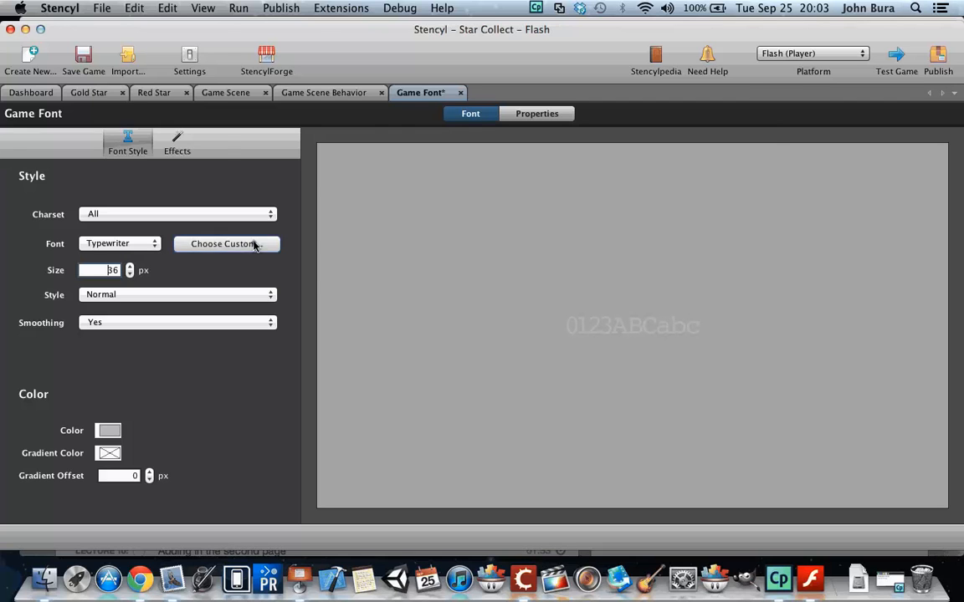
click(226, 244)
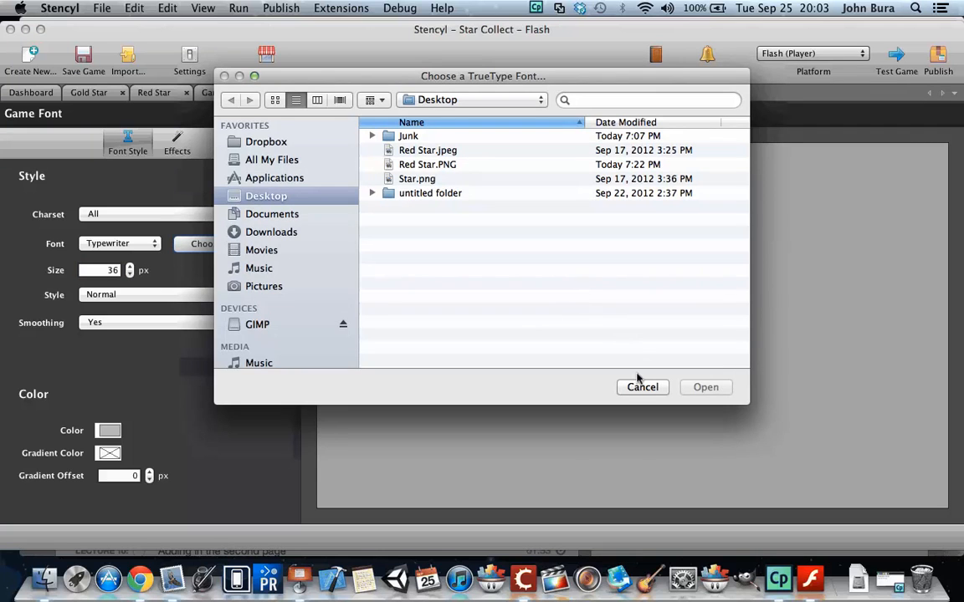
click(642, 386)
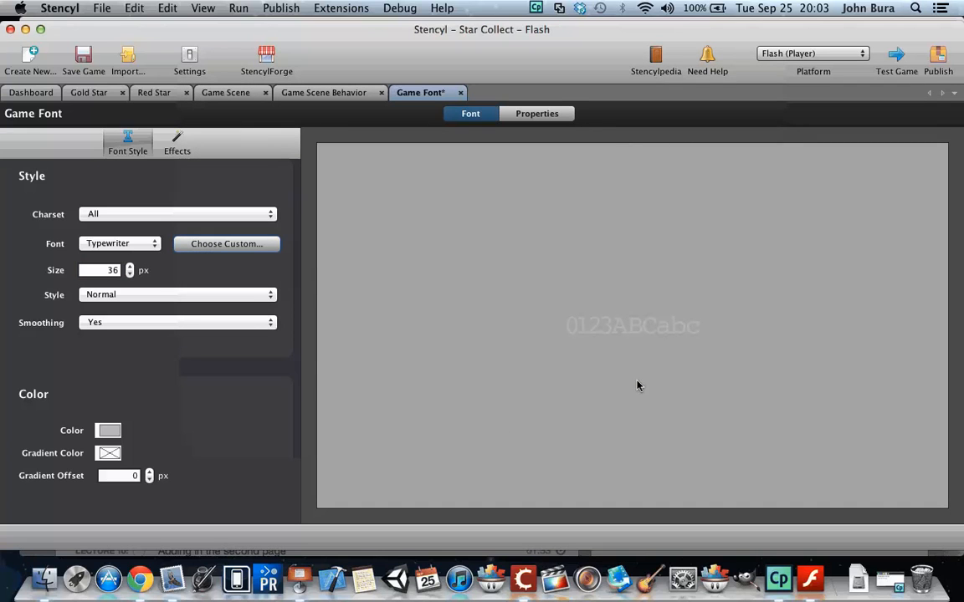
mouse_move(154, 223)
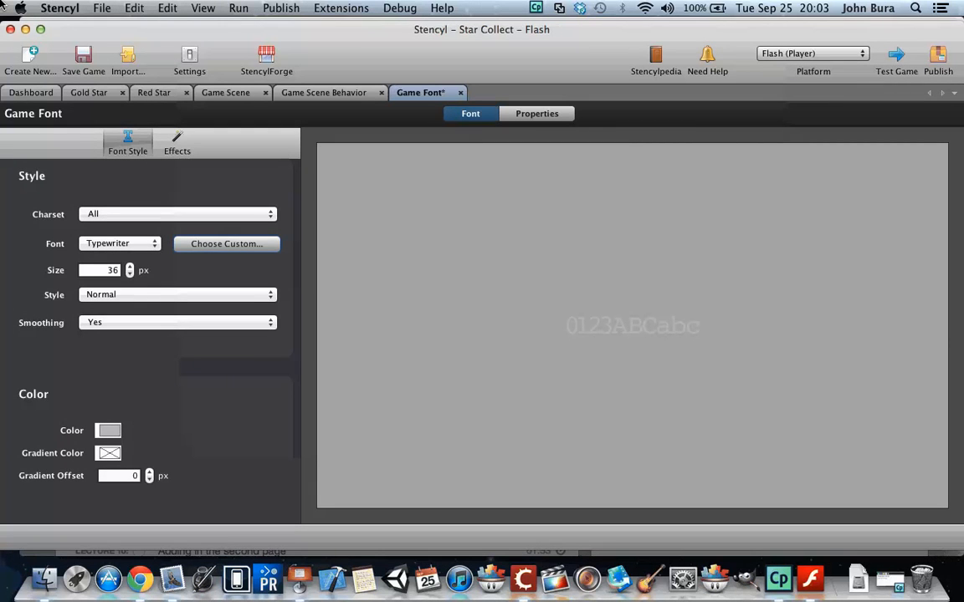
mouse_move(499, 7)
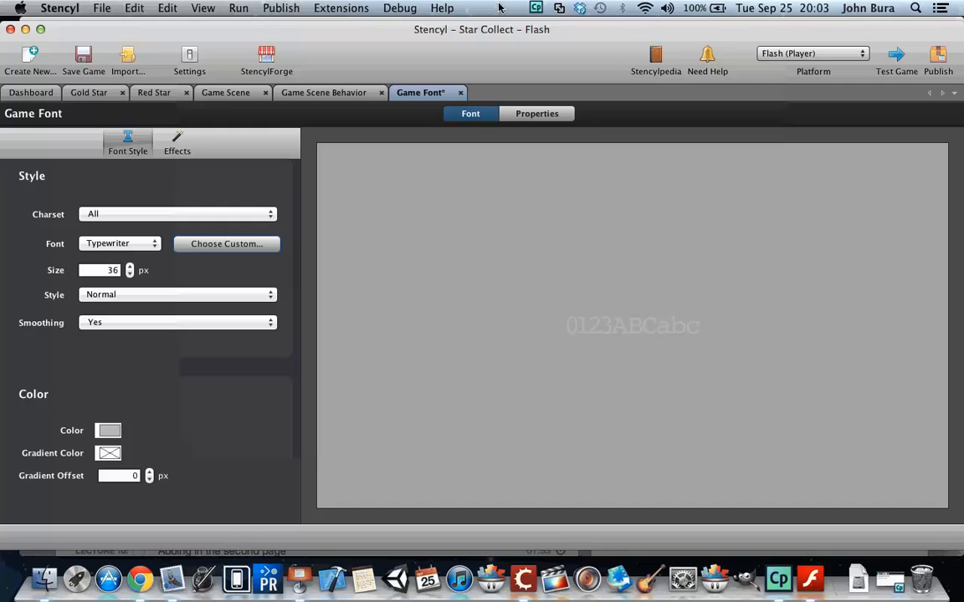